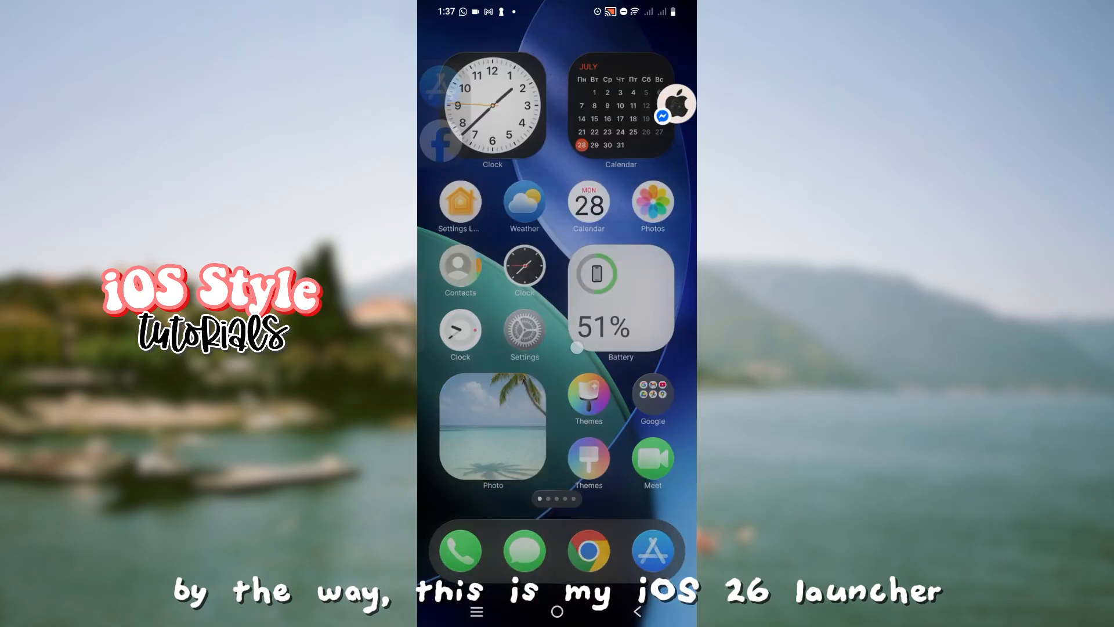
Browse the iCenter OS 17: X - Status Bar store page after installing it
scroll(left, 3)
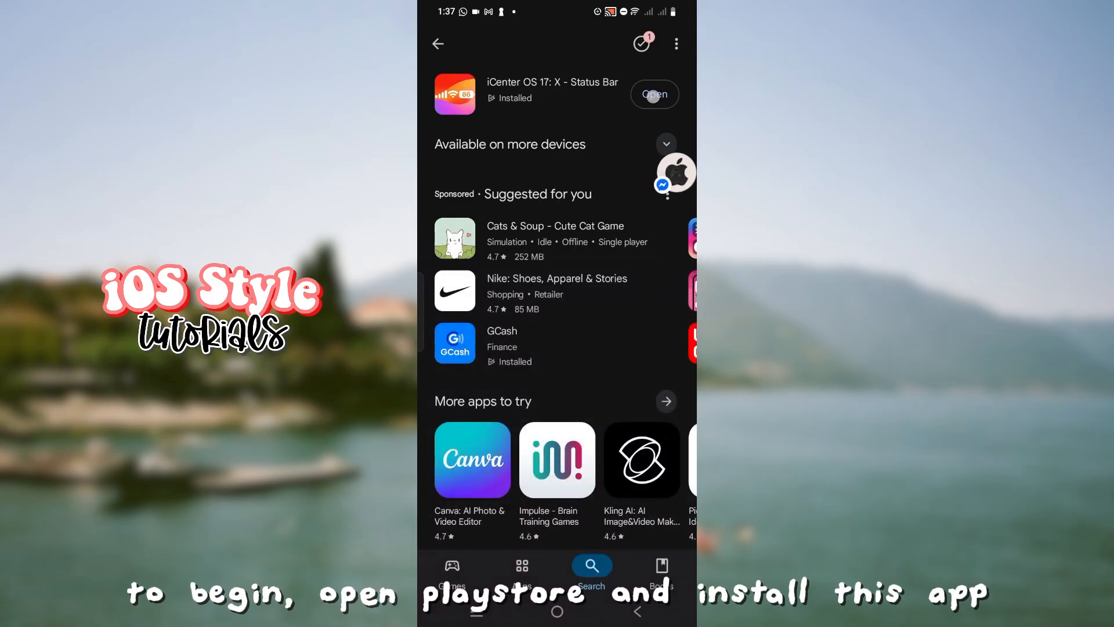
Launch iStatusBar, start setup and enable it as an accessibility service in Settings
click(653, 94)
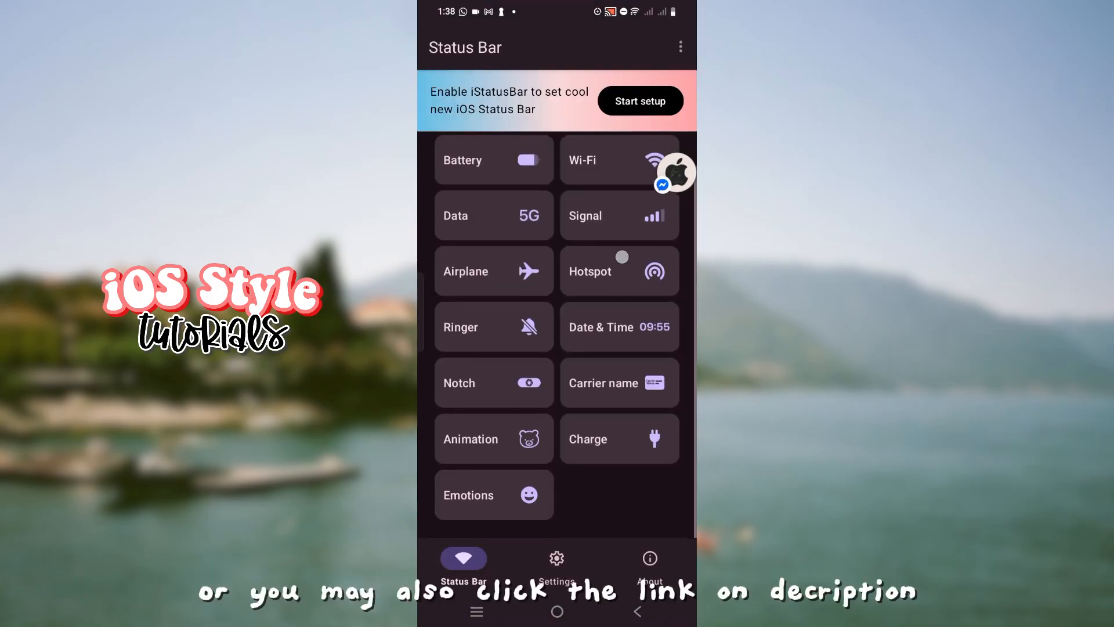
click(638, 100)
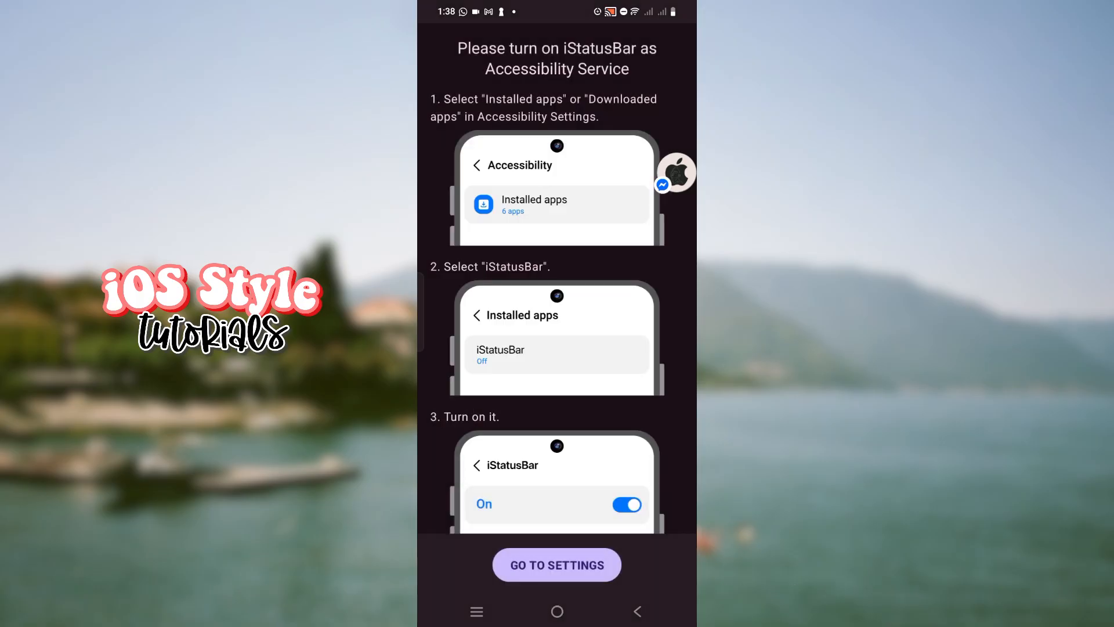
click(556, 566)
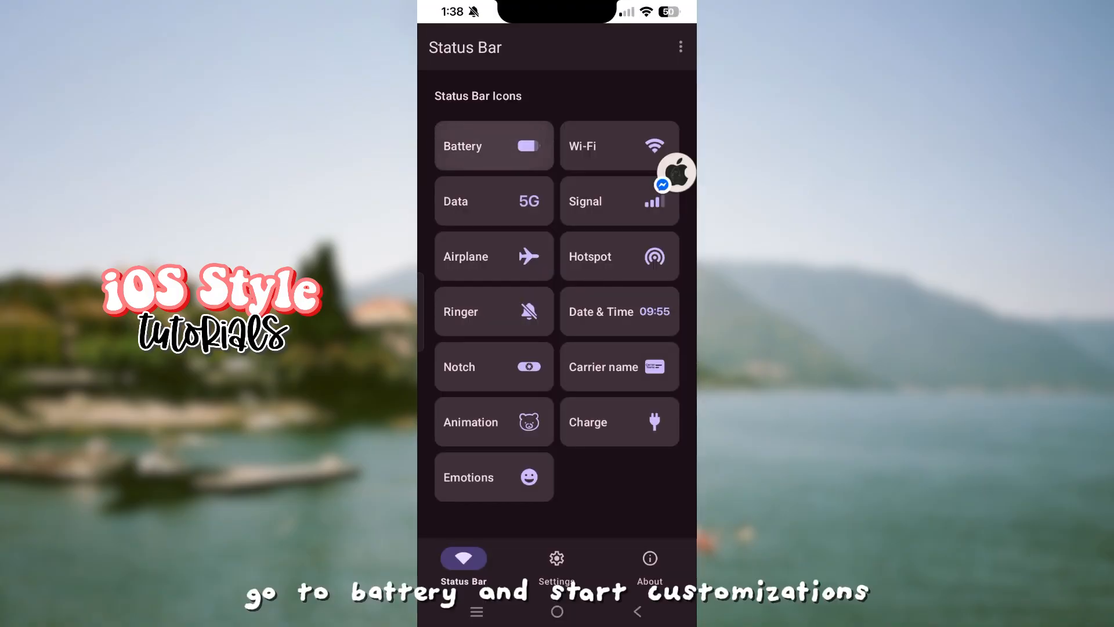
Enable the emoji battery with the red heart style and set its fill colour
click(493, 146)
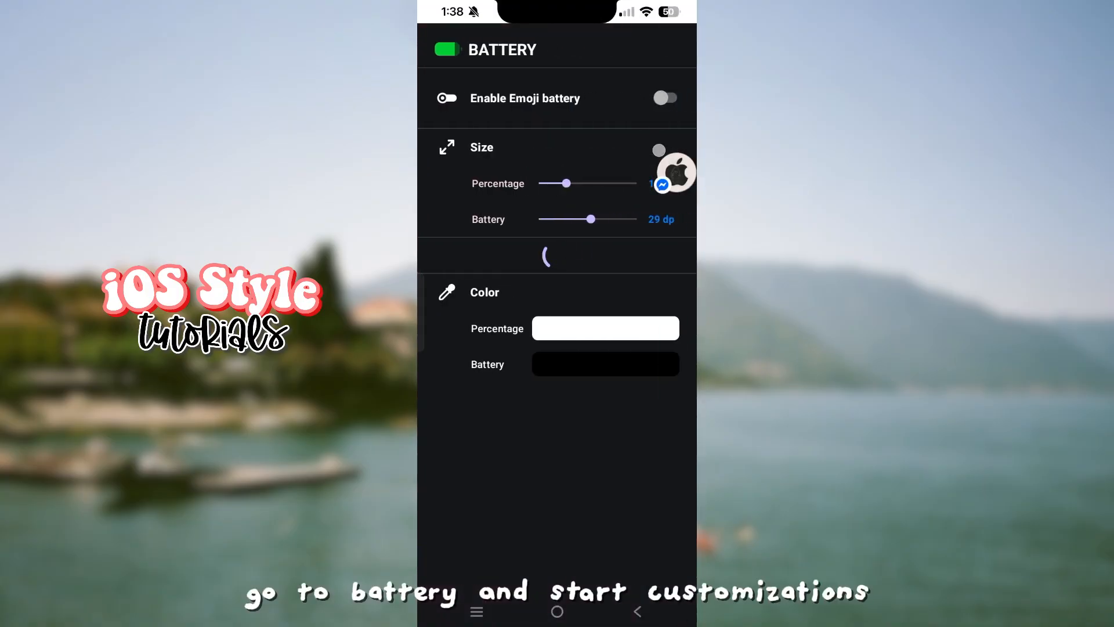
click(665, 97)
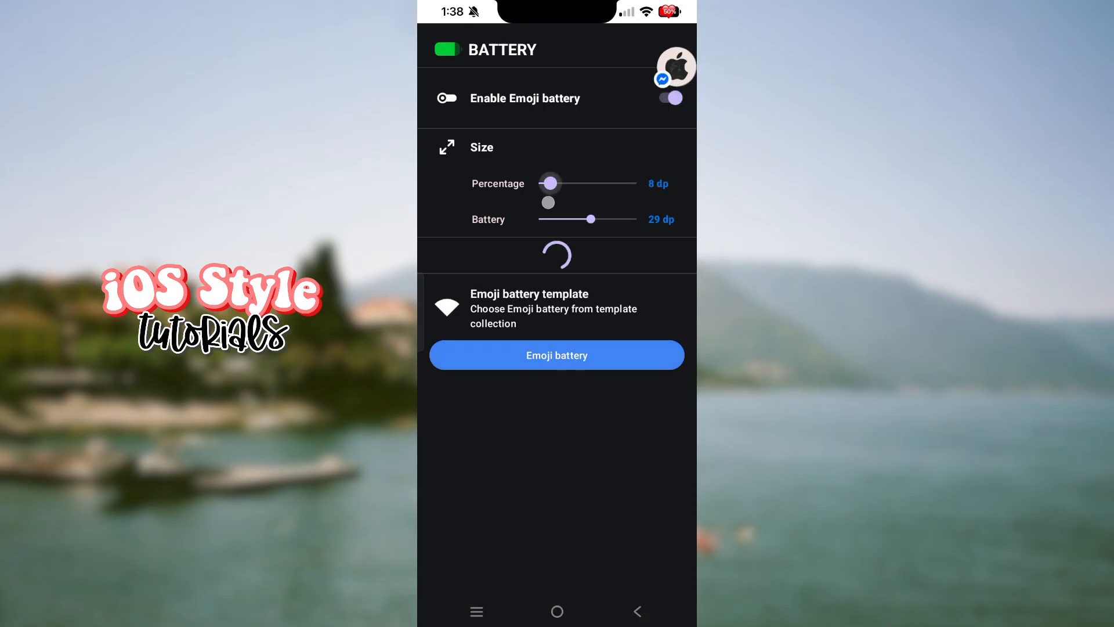
click(556, 356)
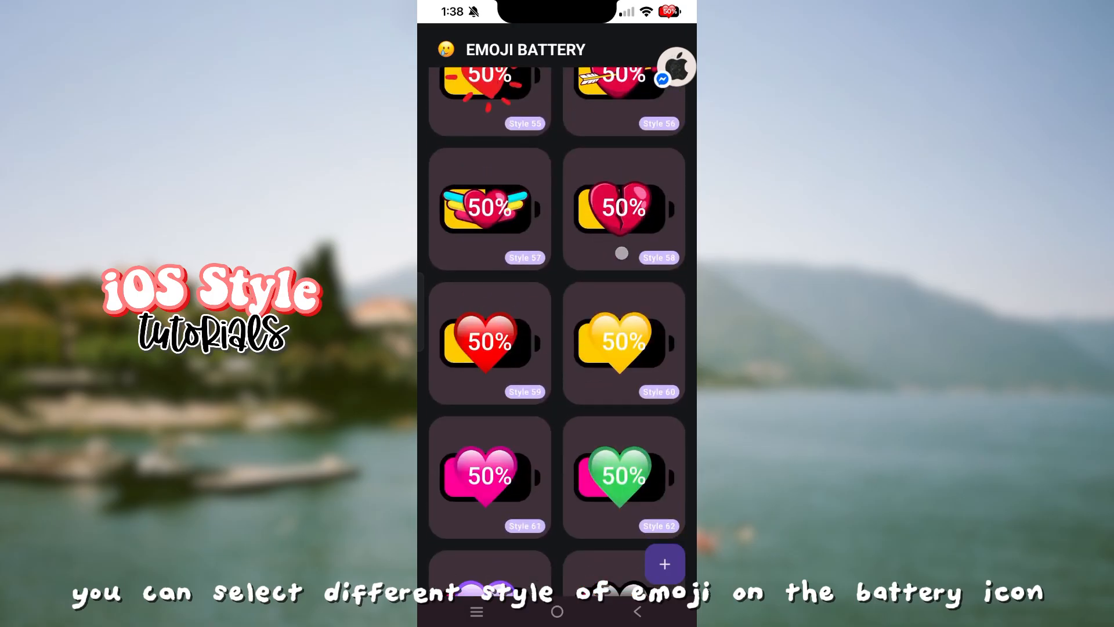
click(488, 341)
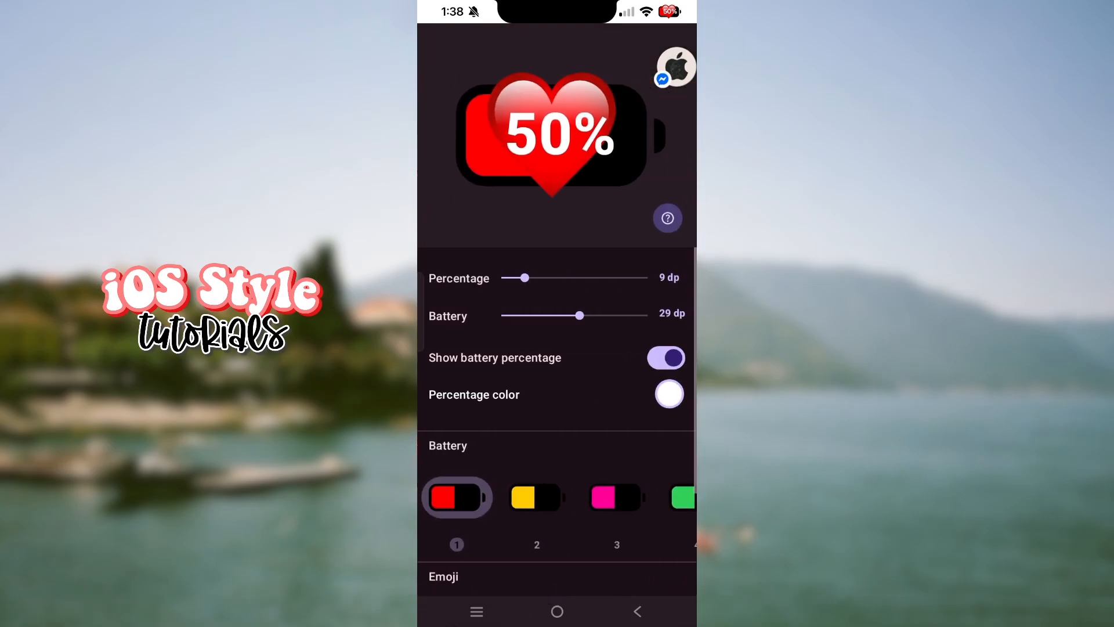
click(617, 497)
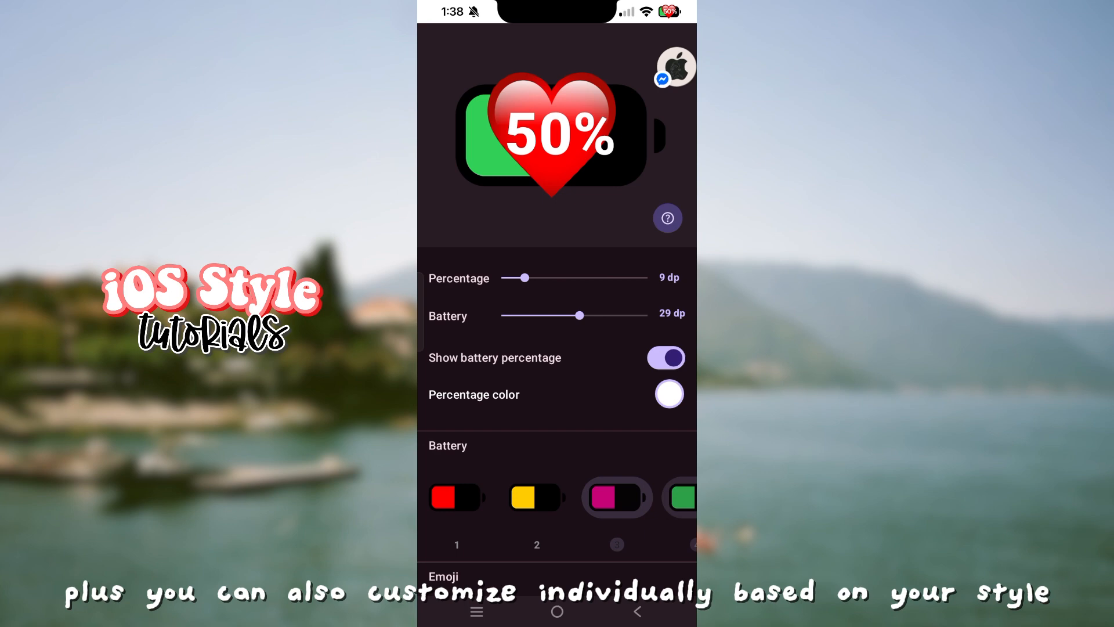
click(536, 495)
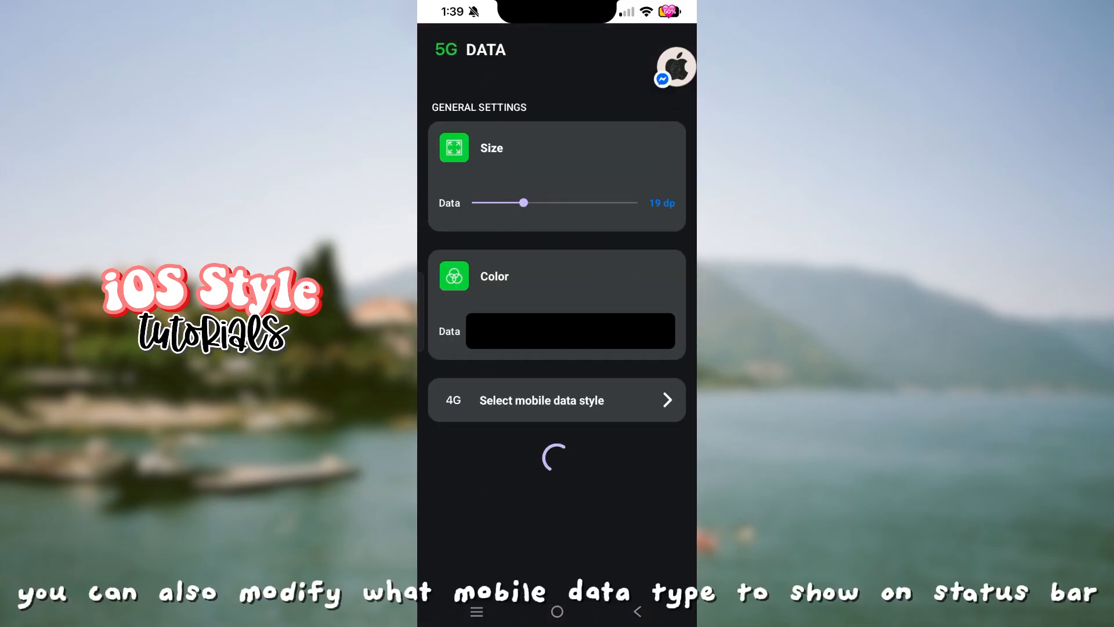
Switch the notch style to the Dynamic Island pill design
click(556, 399)
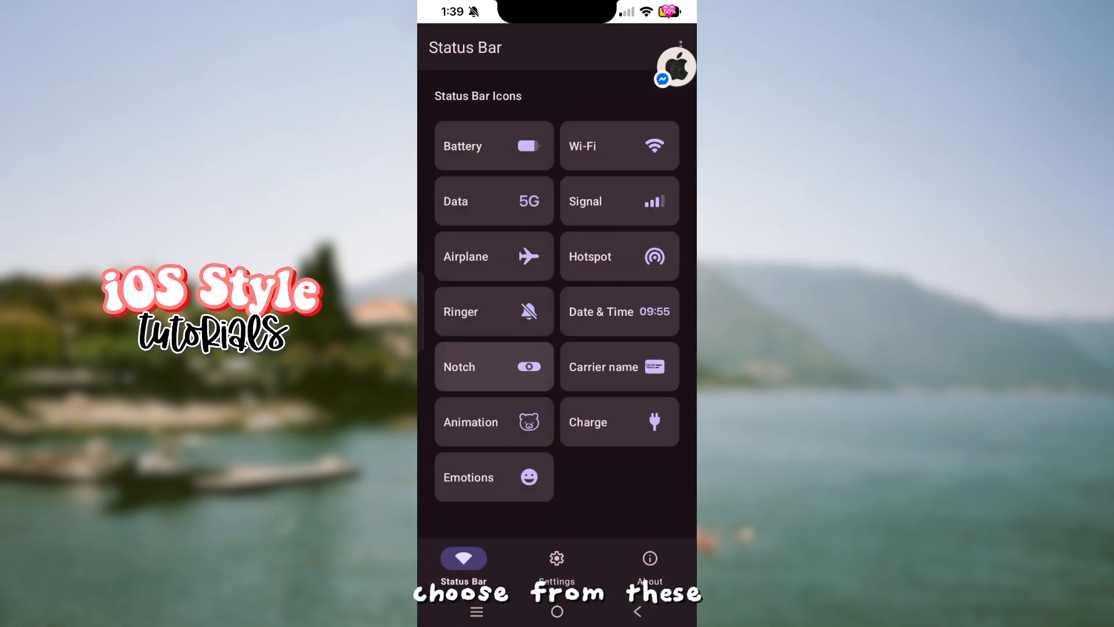
click(493, 365)
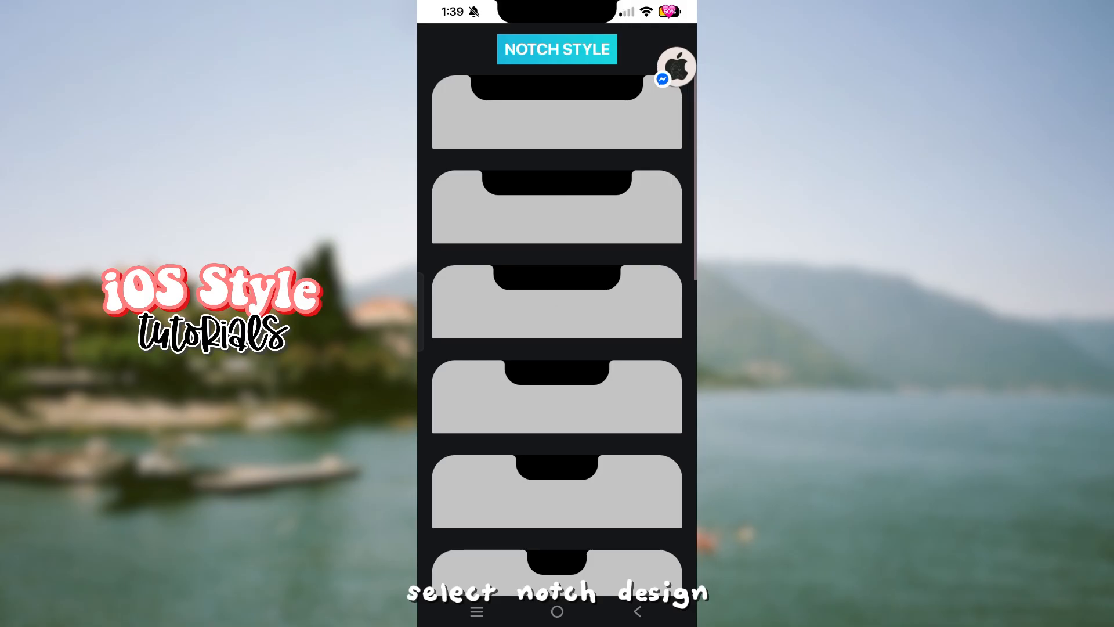
scroll(down, 3)
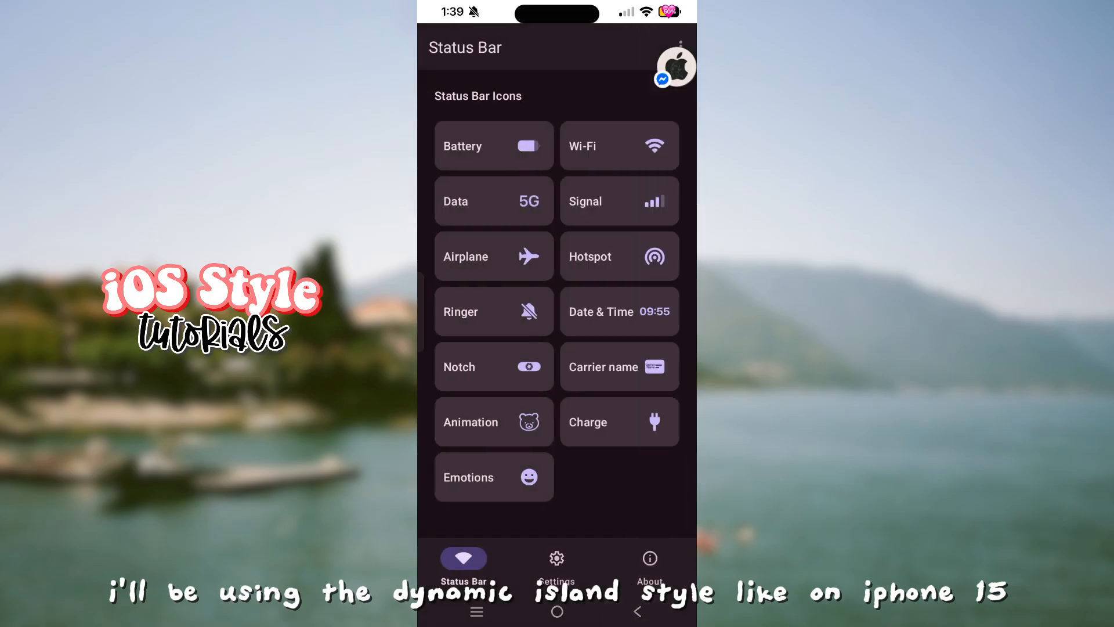
Browse the Date & Time and Carrier name settings from the icon list
click(619, 311)
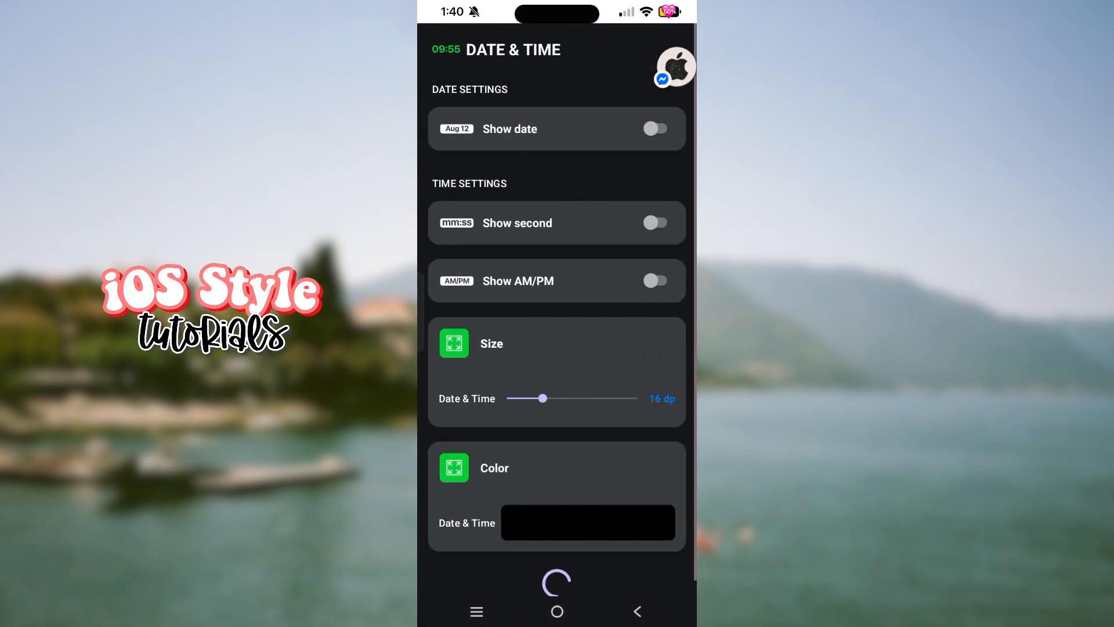
click(655, 128)
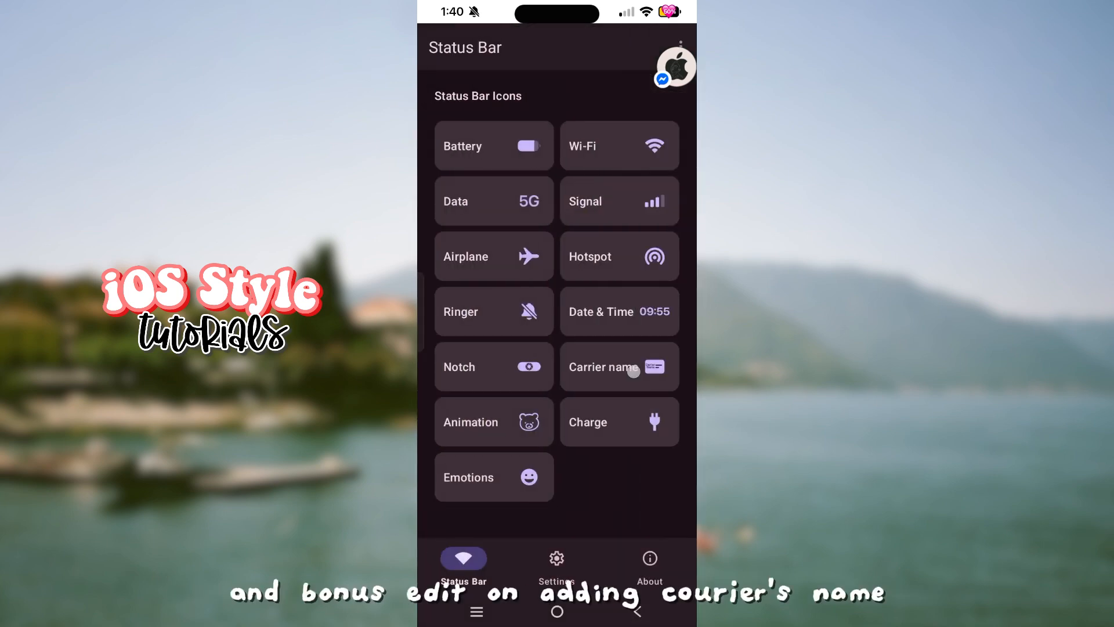
click(617, 367)
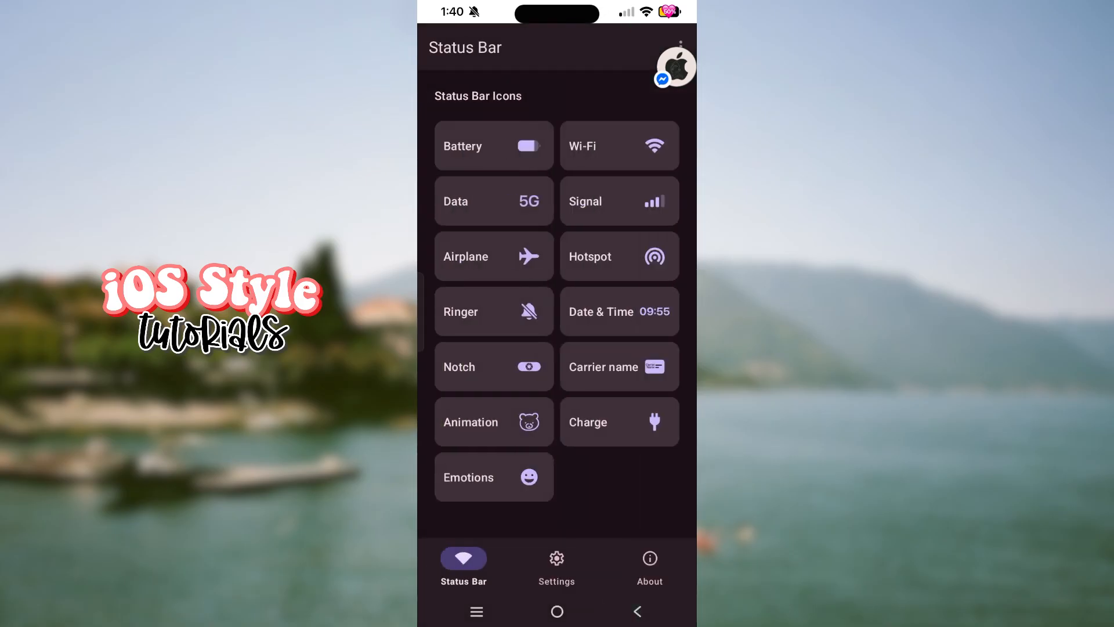
Browse the cute animation templates for the status bar
click(493, 421)
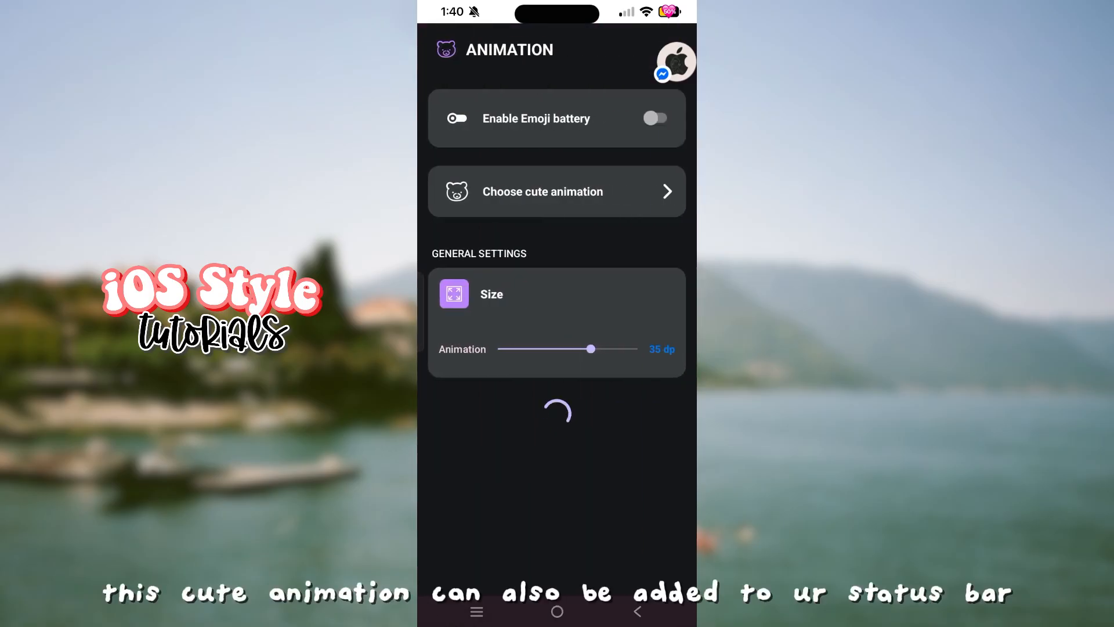
click(654, 119)
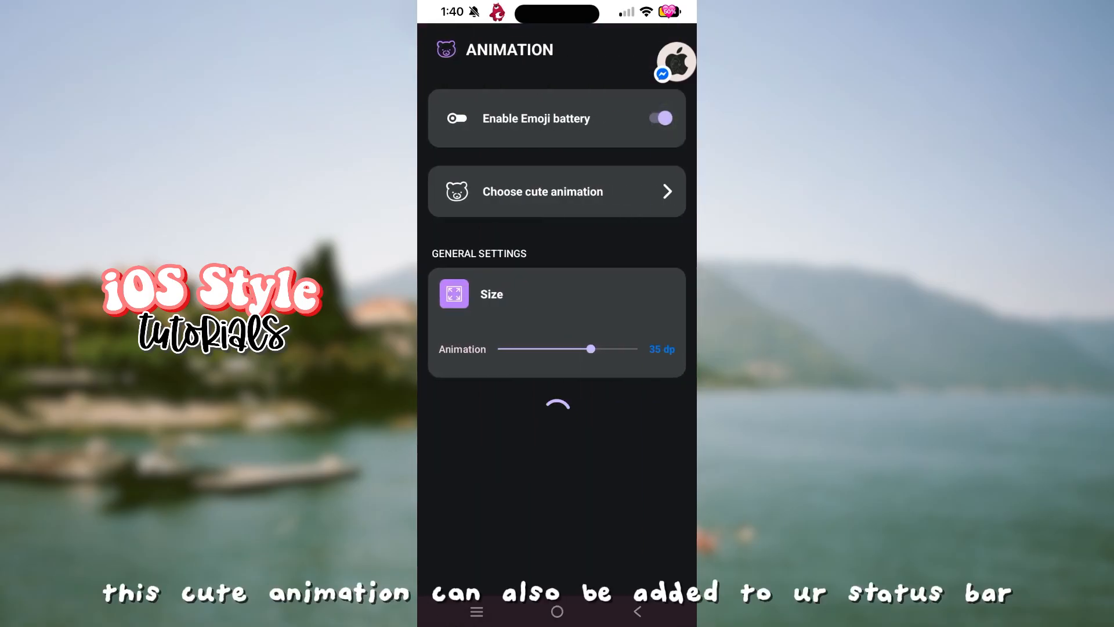
click(555, 191)
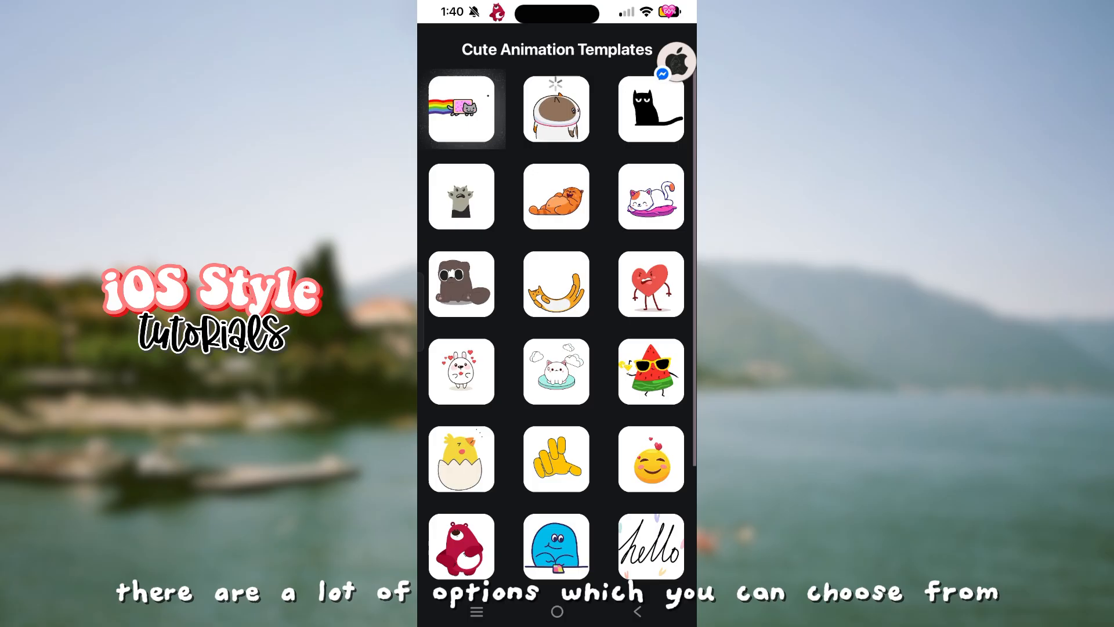
click(460, 109)
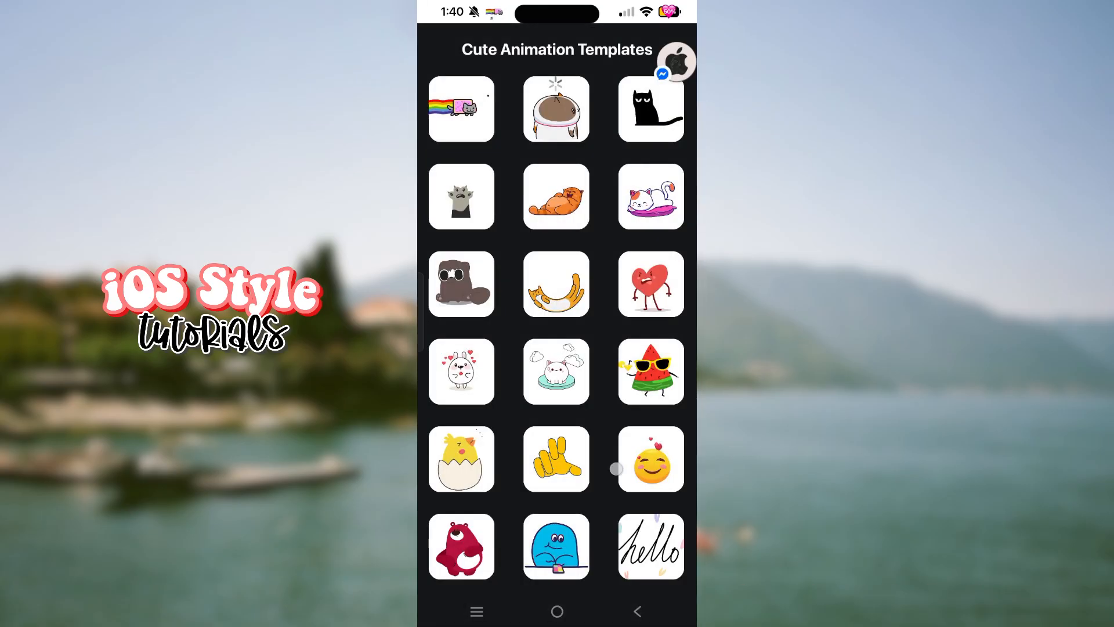
Apply the white cat-on-a-cloud animation and return to the icons overview
click(556, 371)
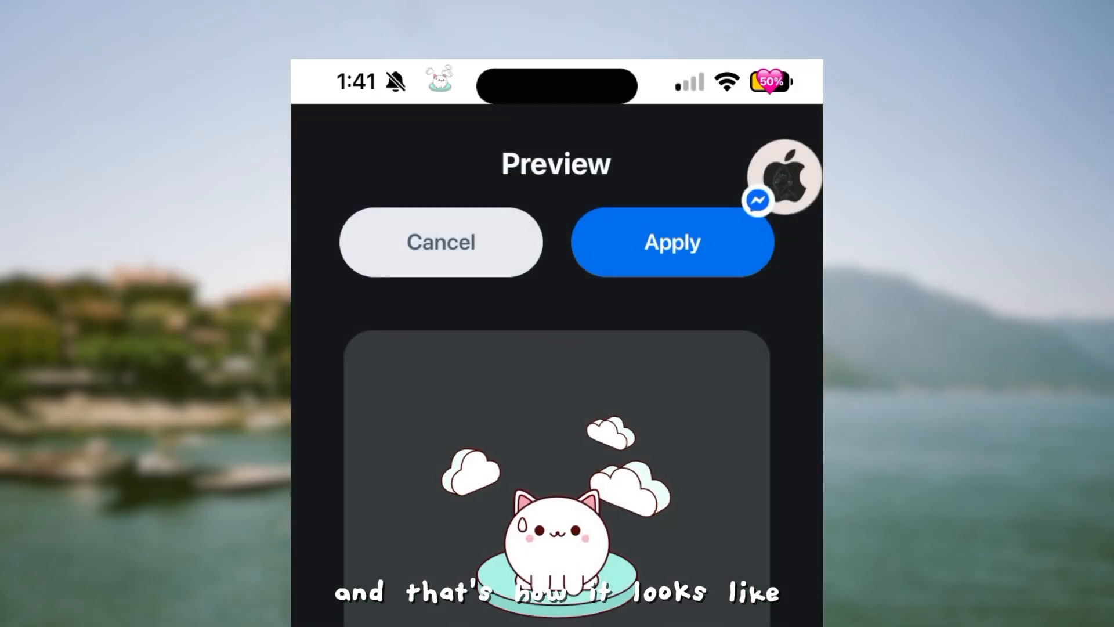
click(671, 242)
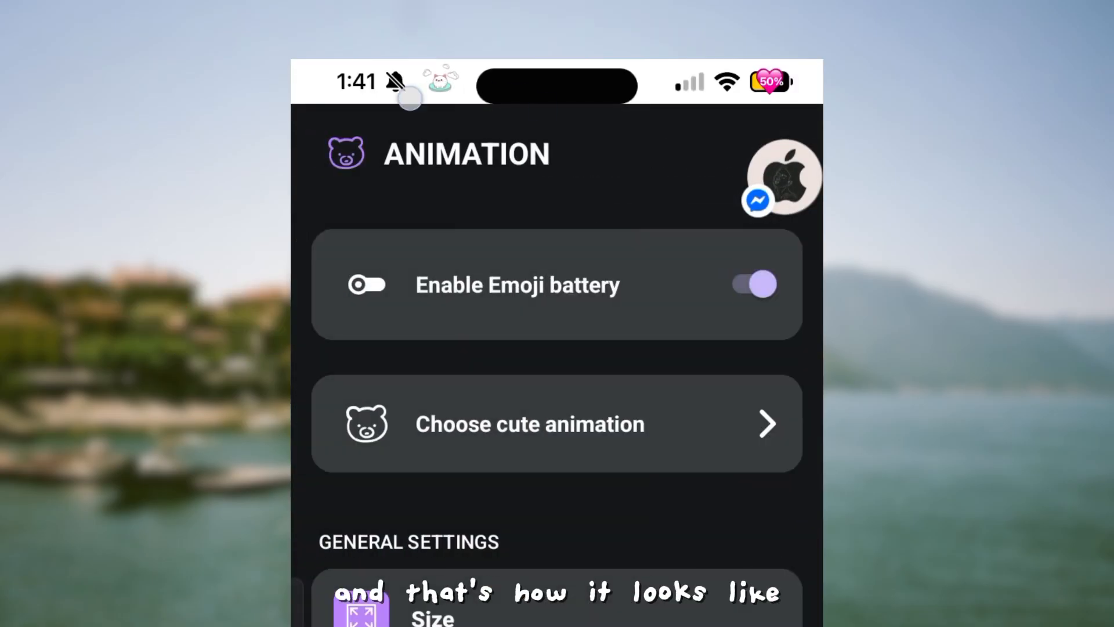
click(752, 284)
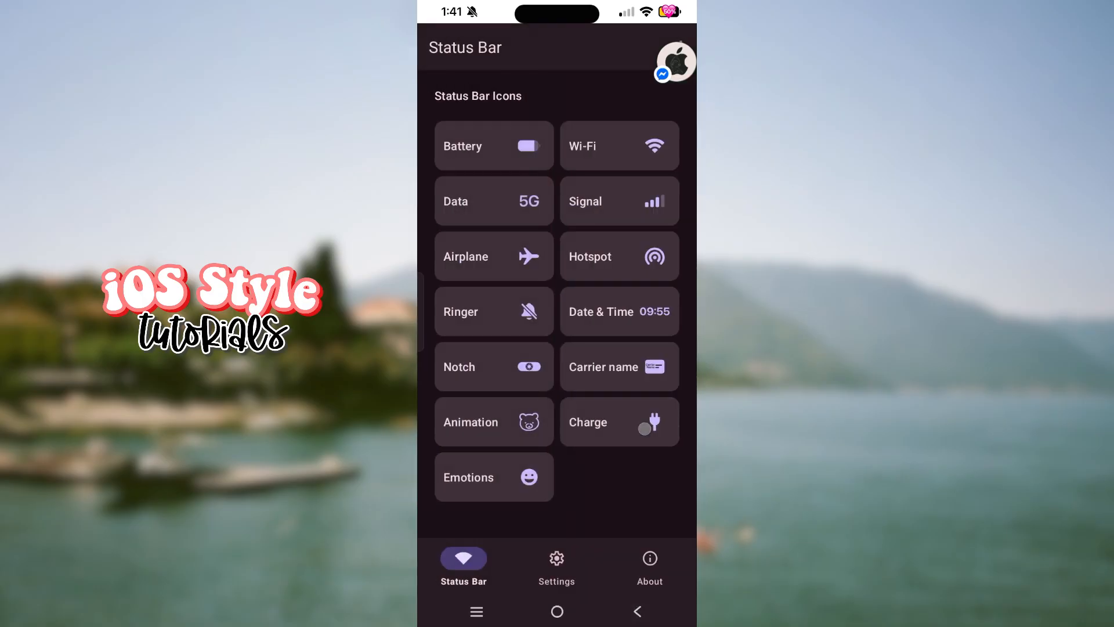
click(617, 421)
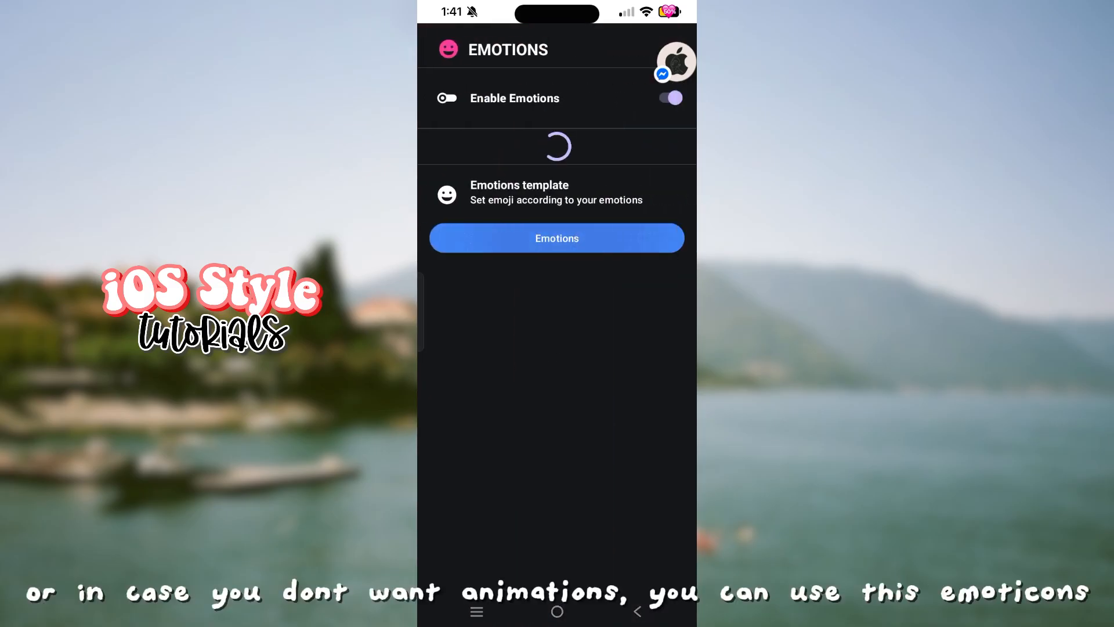
click(555, 237)
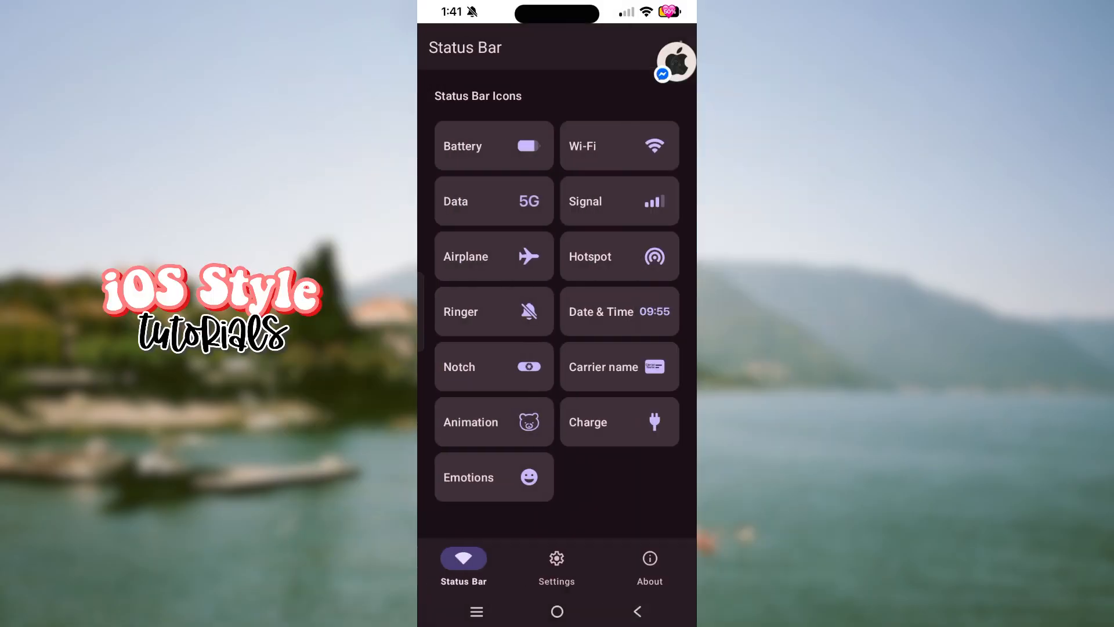
Enable the custom status bar from the Settings tab's Status bar options
click(556, 565)
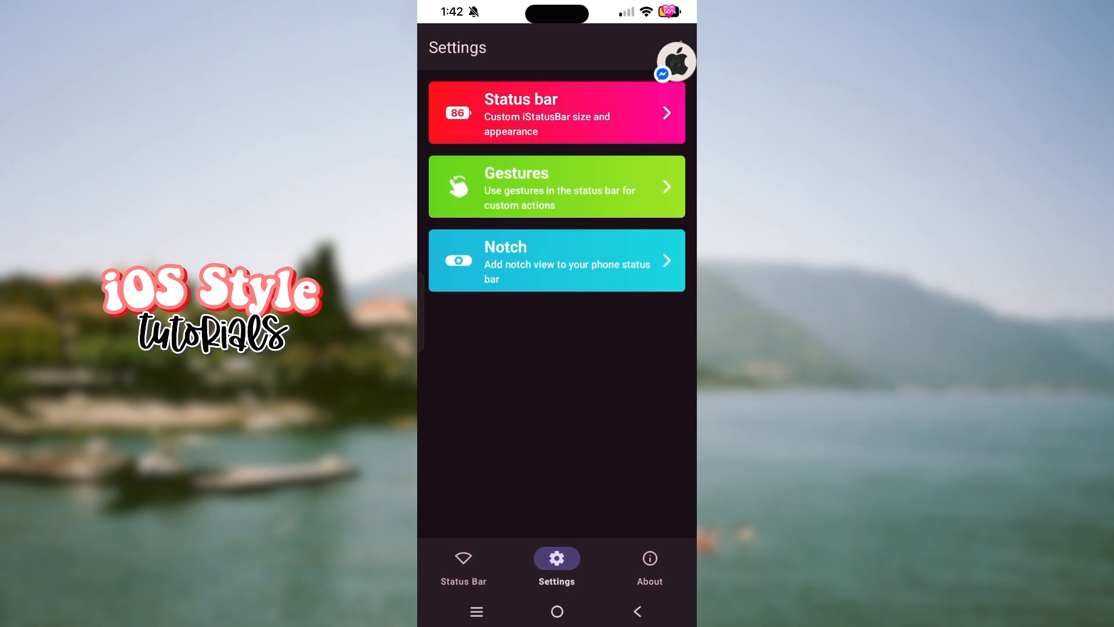
click(555, 113)
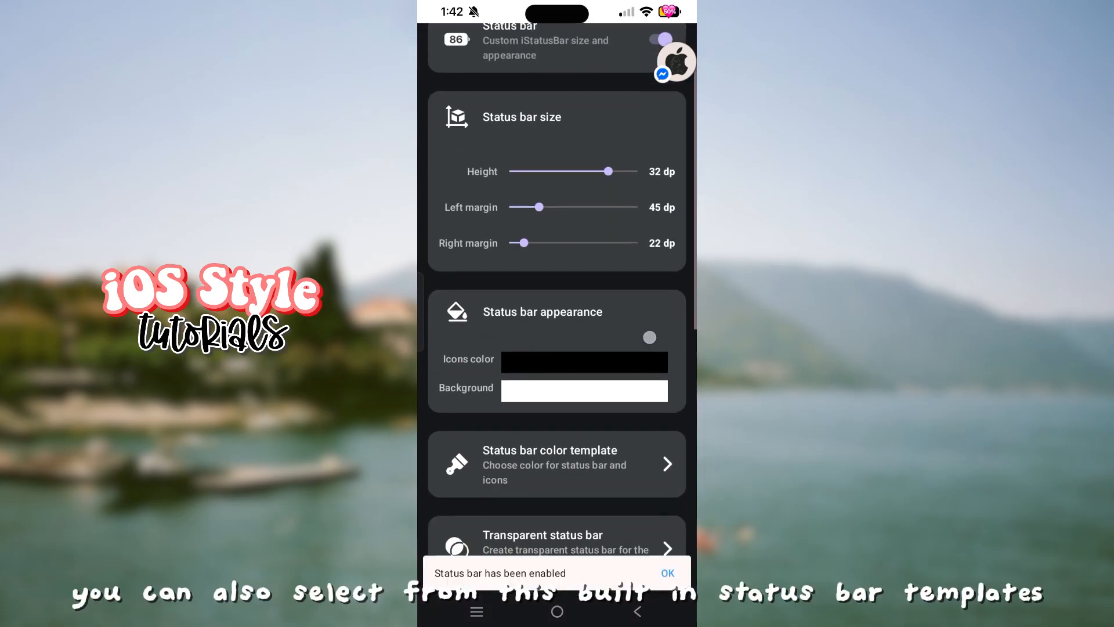
scroll(down, 3)
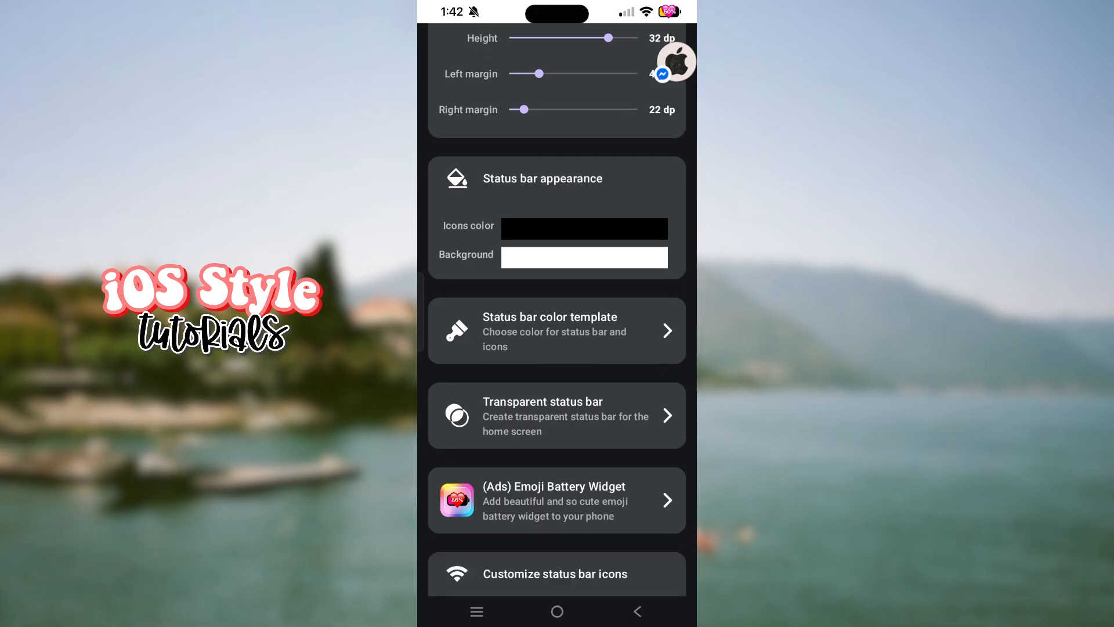
Browse the status bar colour template combinations
click(555, 329)
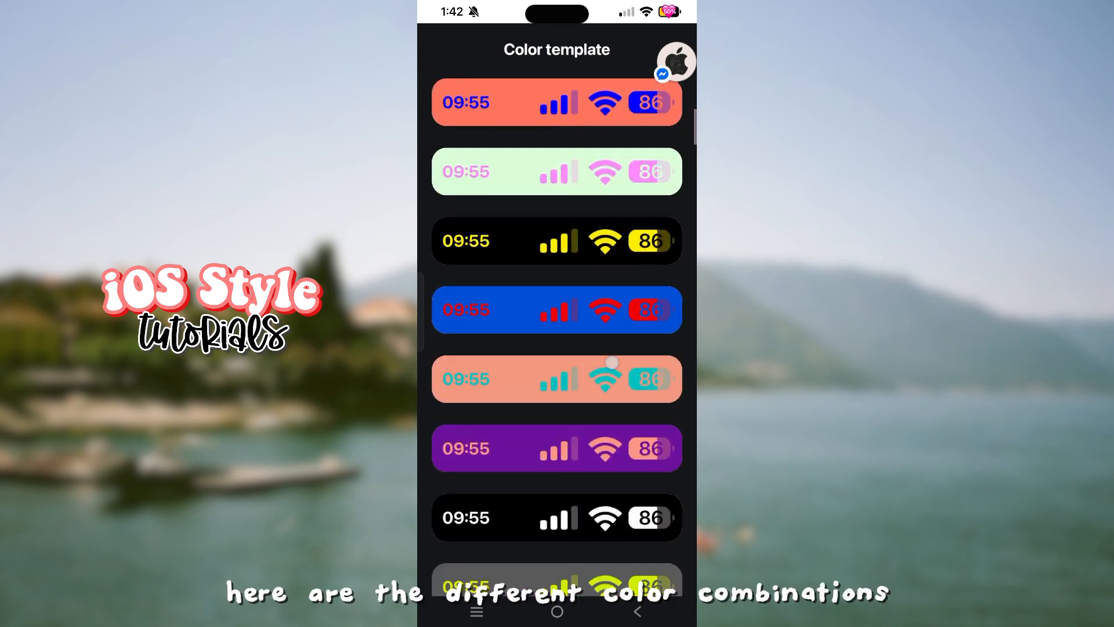
scroll(down, 3)
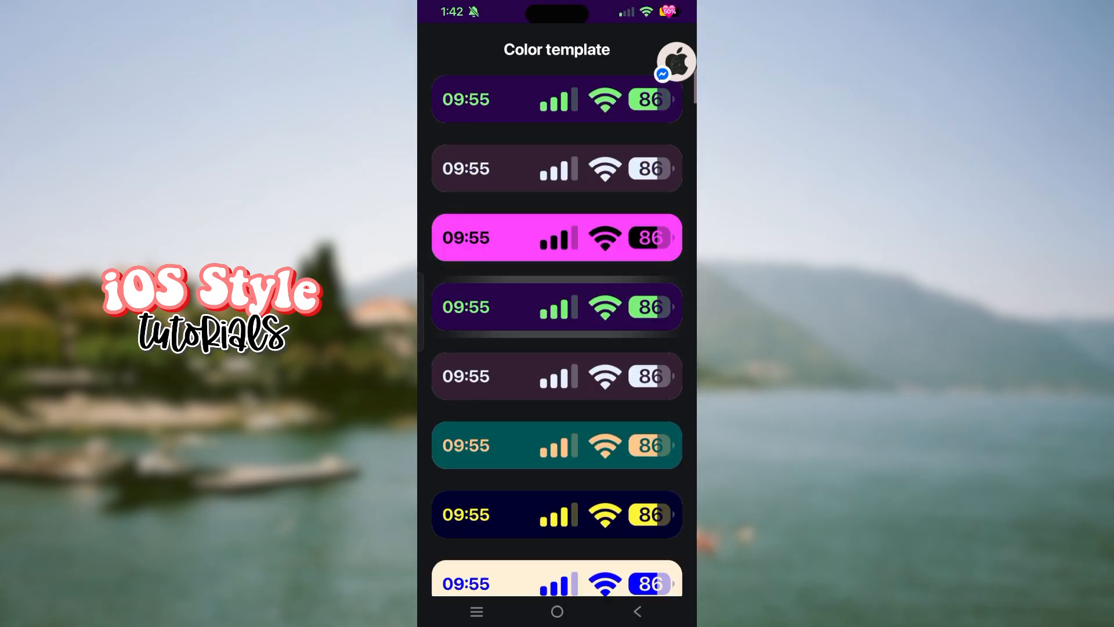
scroll(down, 3)
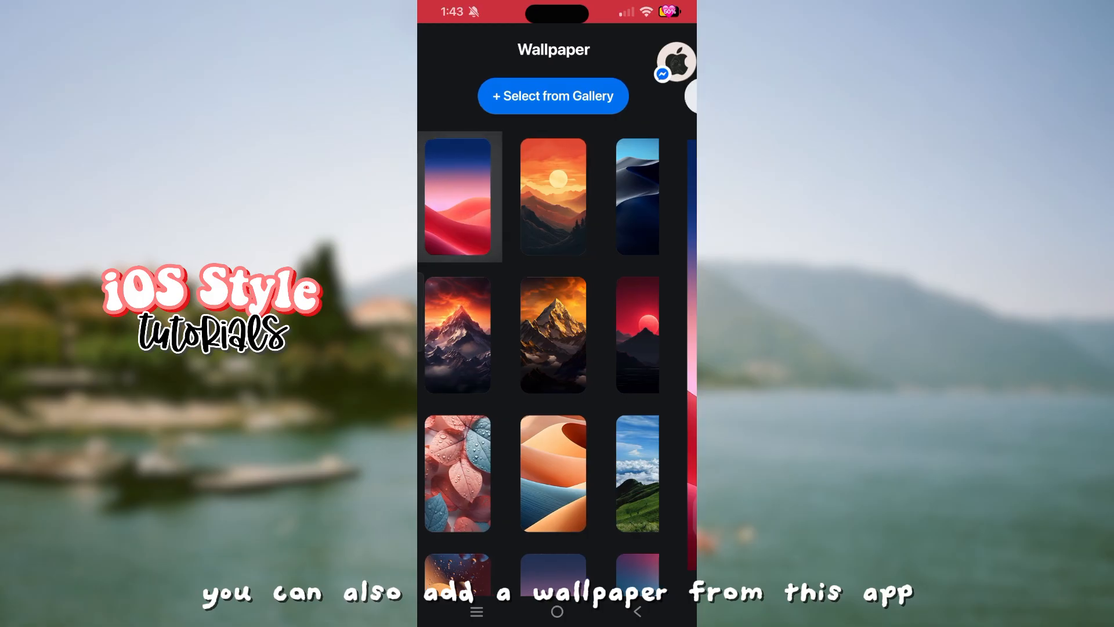
Apply the blue-to-pink dunes wallpaper to the home screen
click(457, 197)
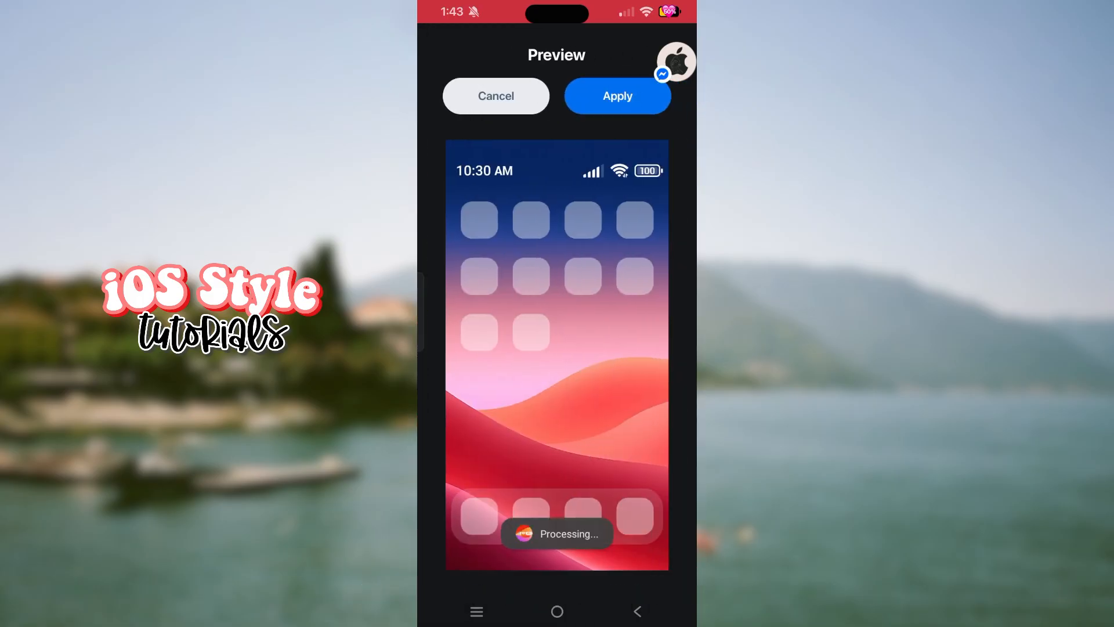
click(616, 97)
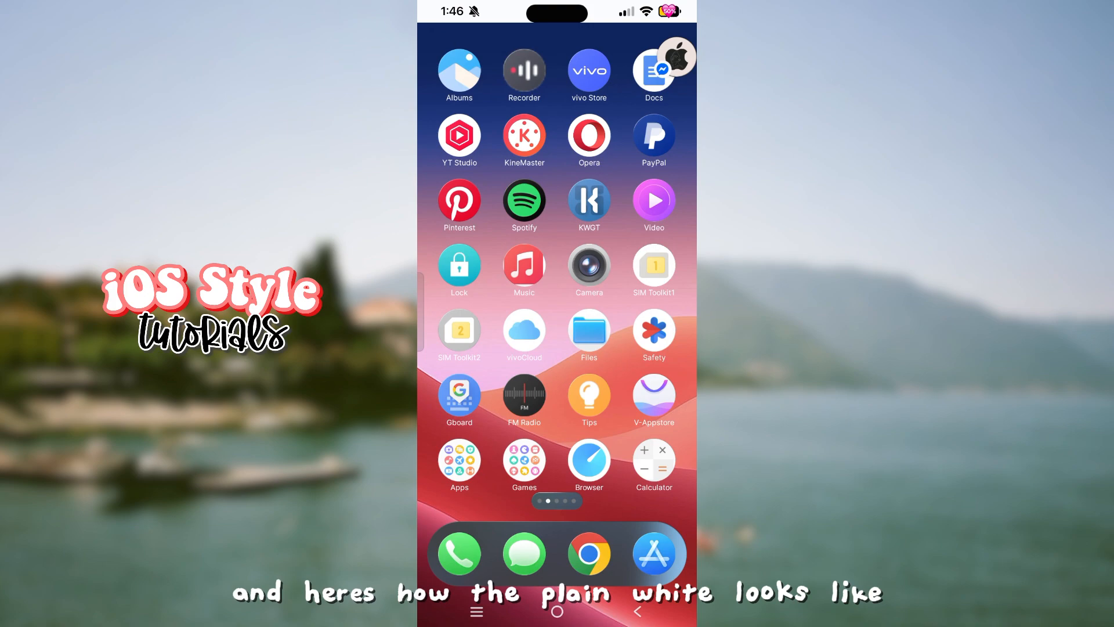
click(460, 199)
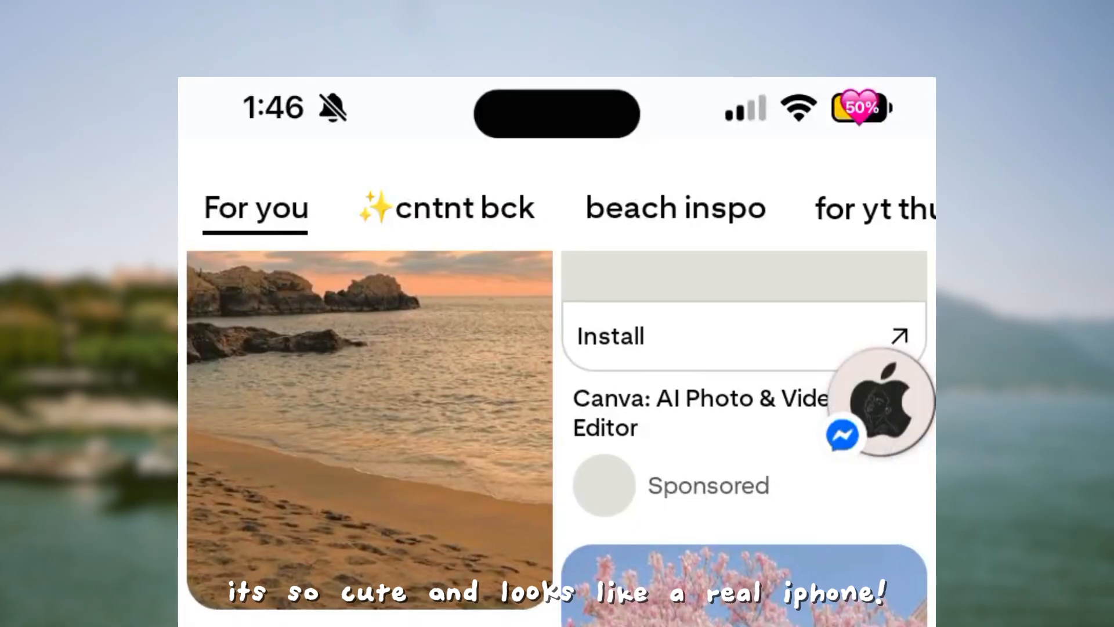
key(home)
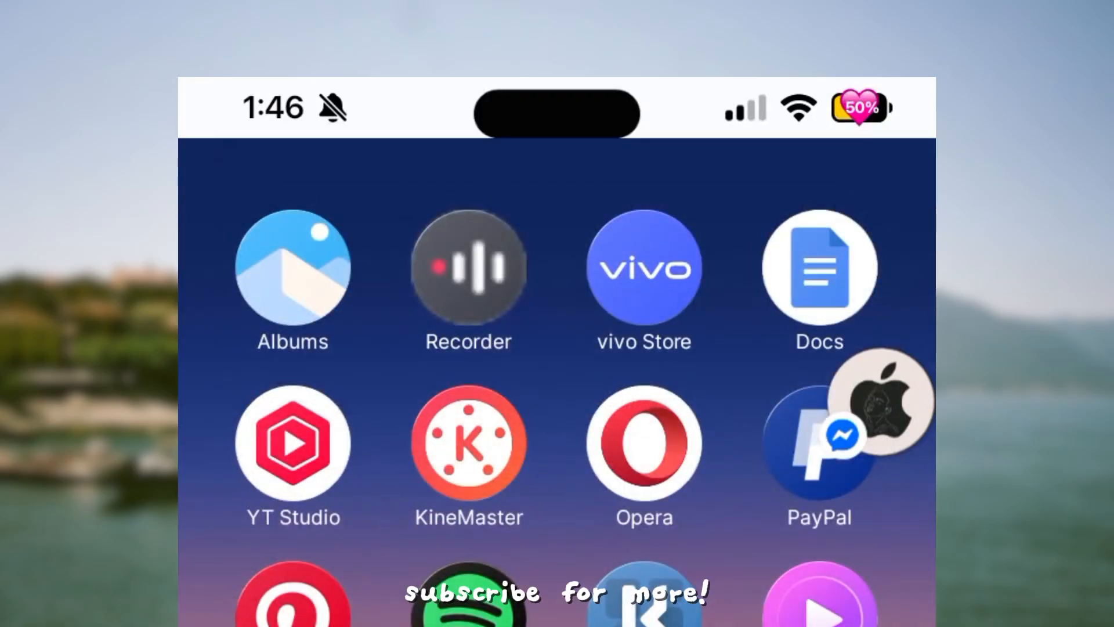